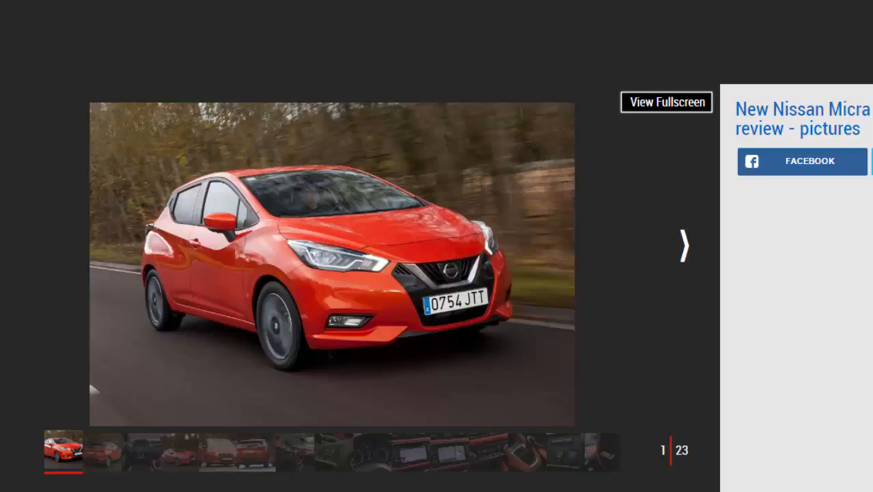
mouse_move(854, 312)
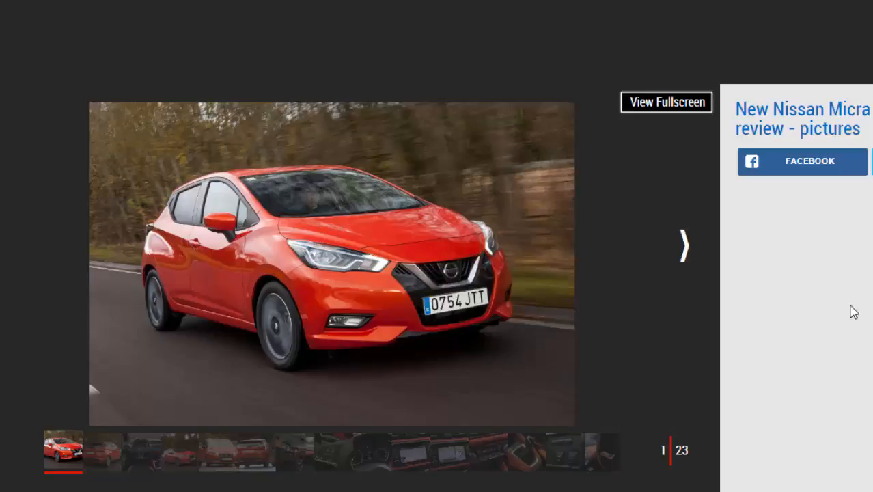
Advance the gallery through the rear view, dashboard and front view shots to photo 7 of 23, the driver at the wheel
click(683, 246)
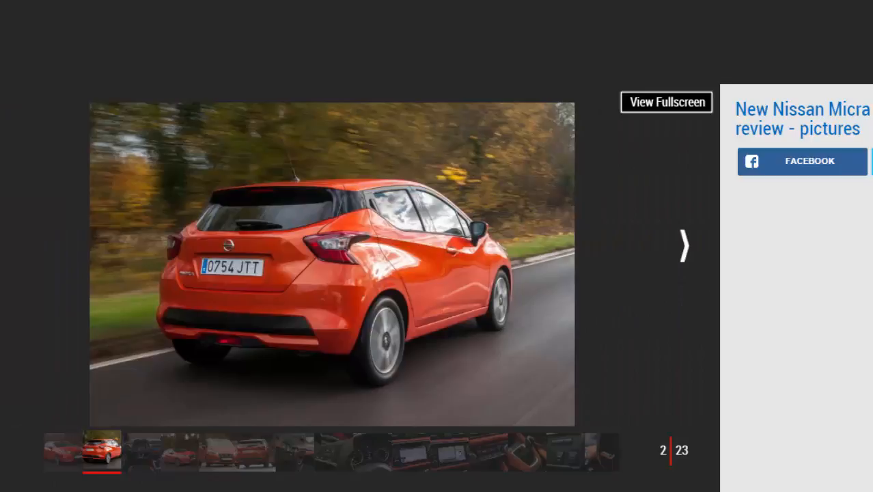
click(683, 246)
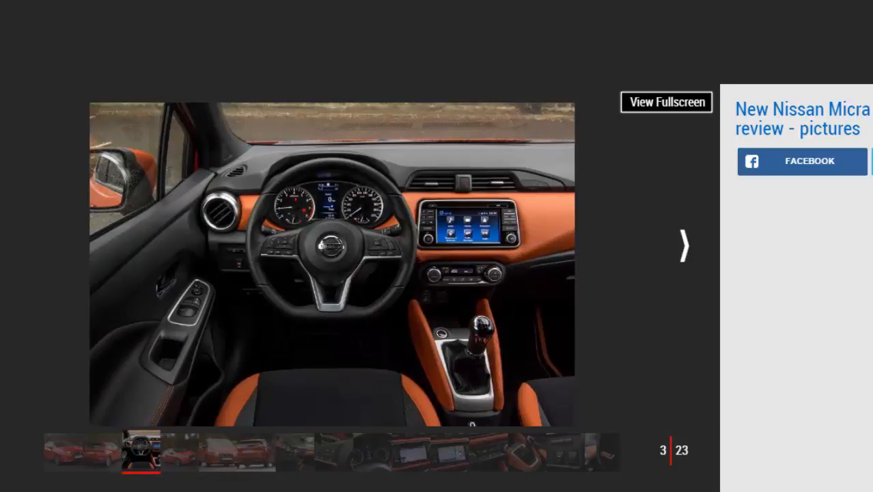
click(683, 246)
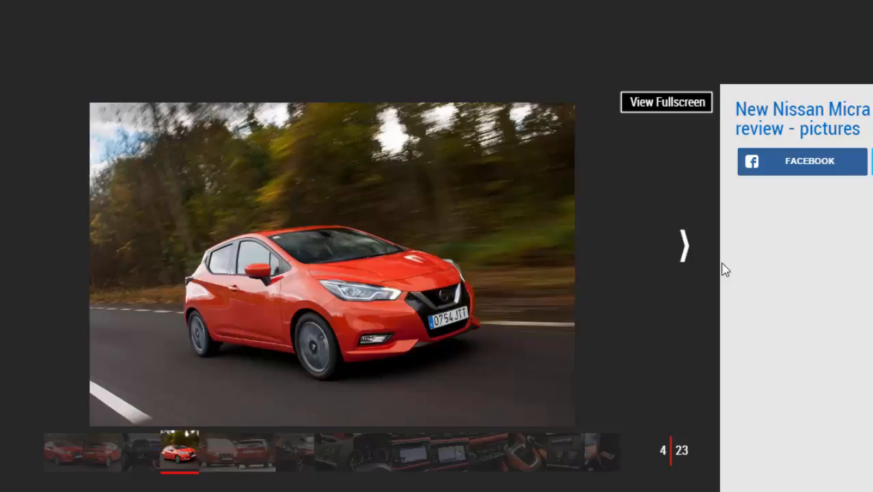
click(683, 246)
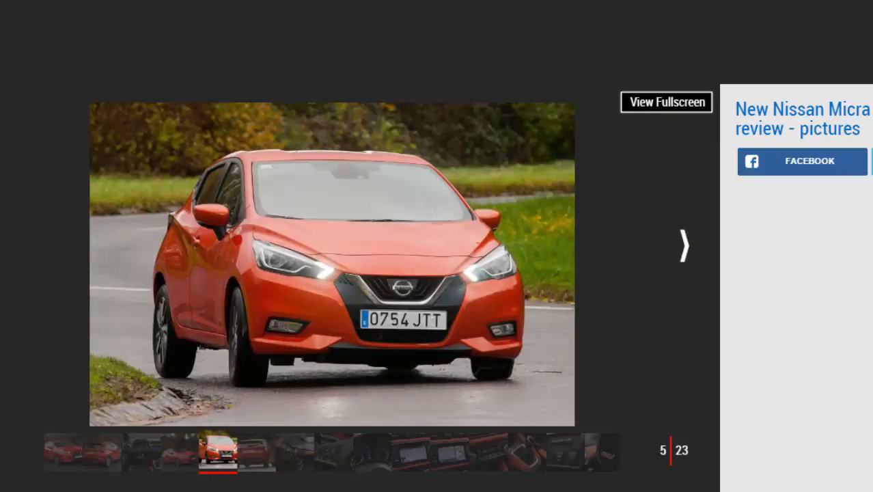
mouse_move(649, 296)
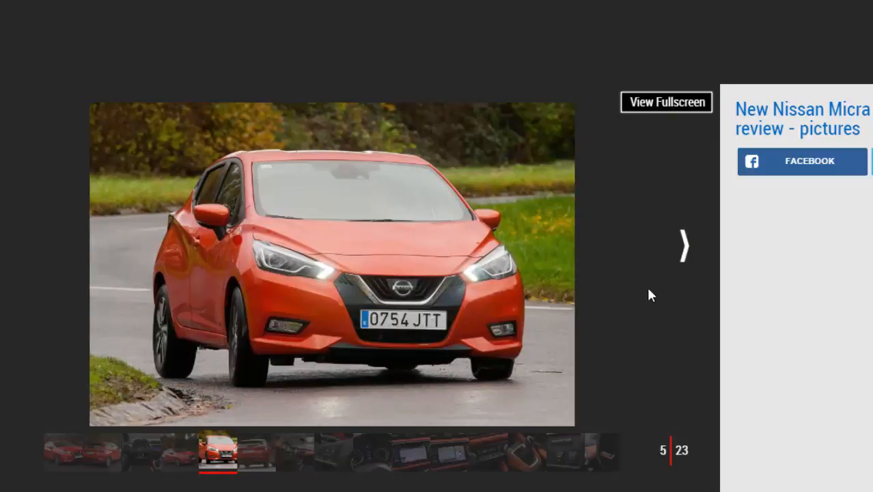
click(683, 246)
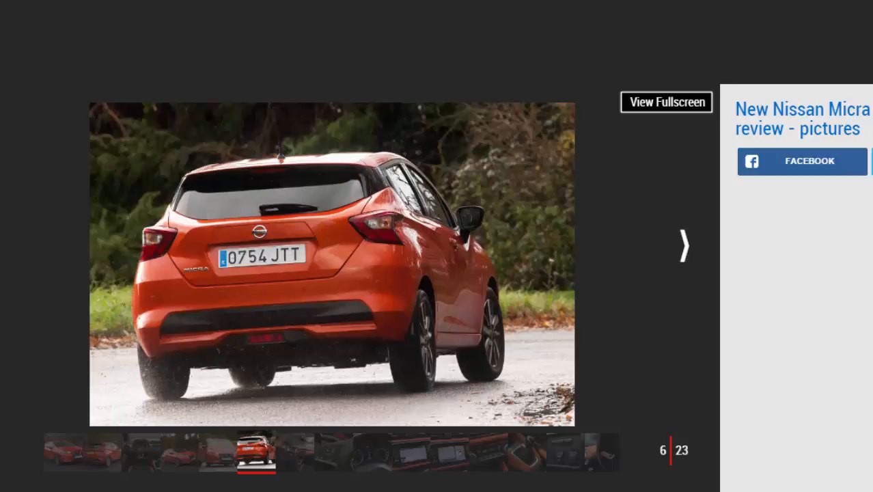
click(683, 246)
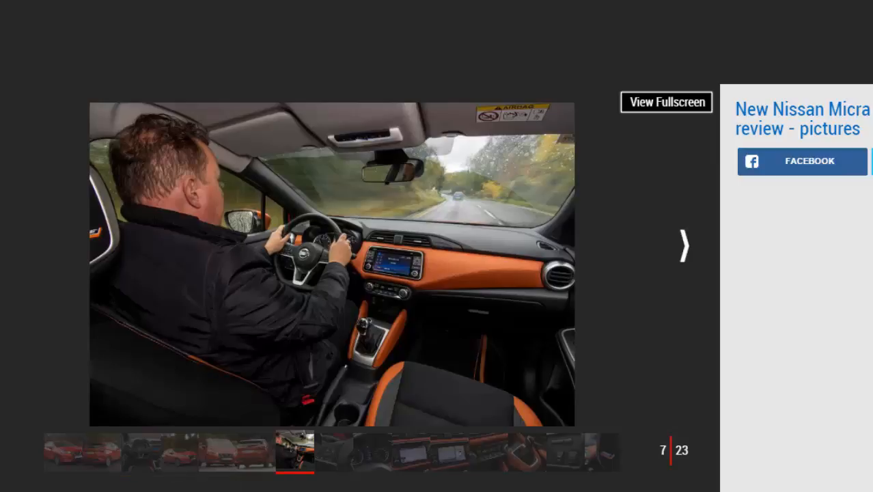
Step through the steering wheel, instrument dials, navigation screen and parking camera shots to photo 12, the climate controls
click(683, 246)
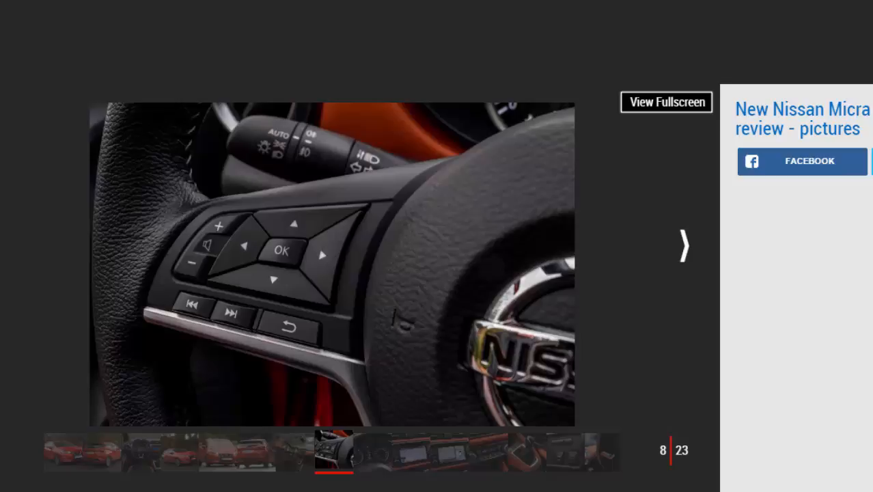
click(683, 246)
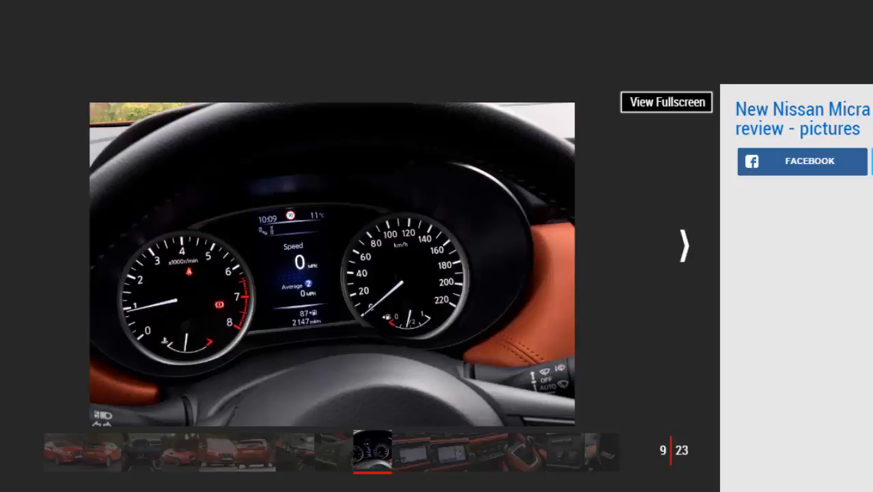
click(683, 246)
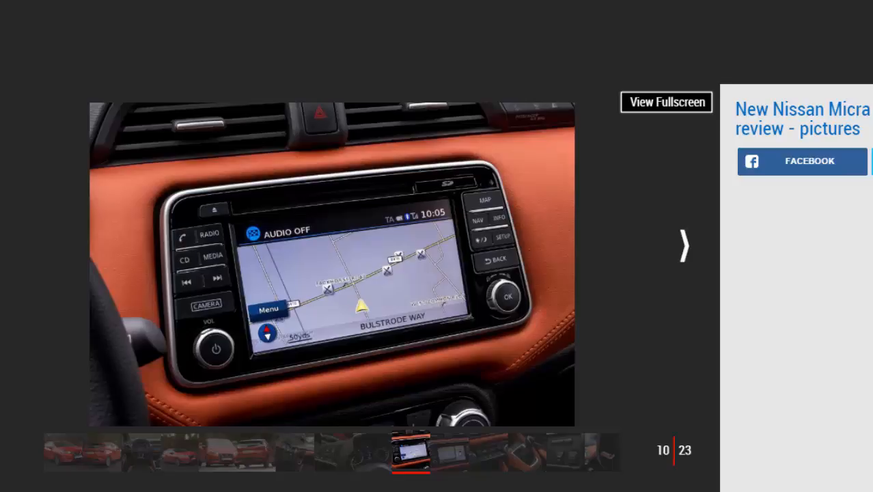
mouse_move(713, 247)
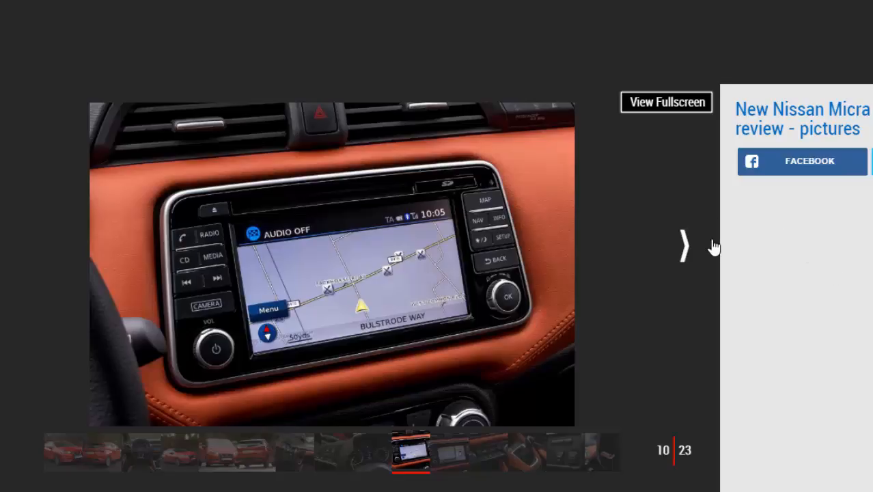
click(684, 246)
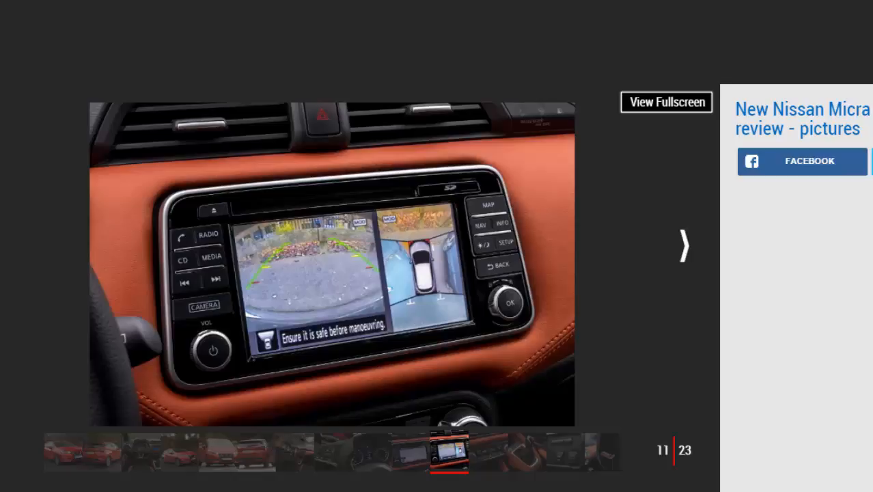
click(683, 246)
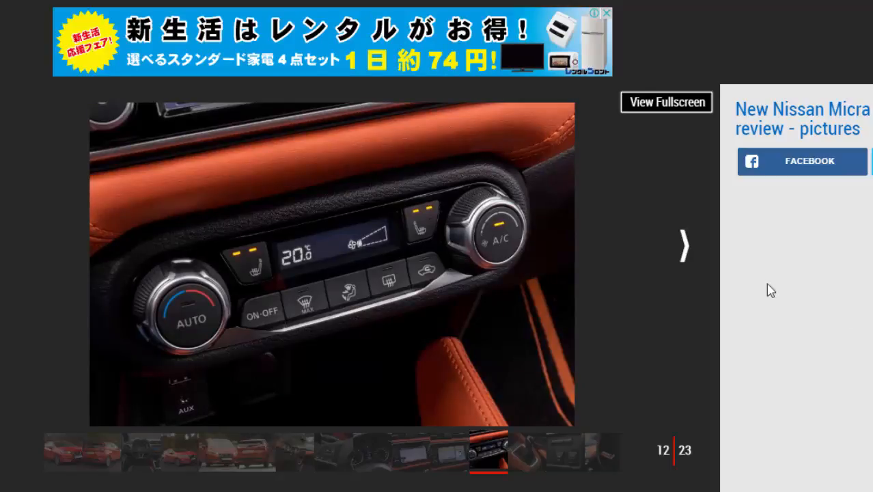
Advance past the Bose speaker and rear seats photos to image 19 of 23, the rear door handle close-up
click(683, 245)
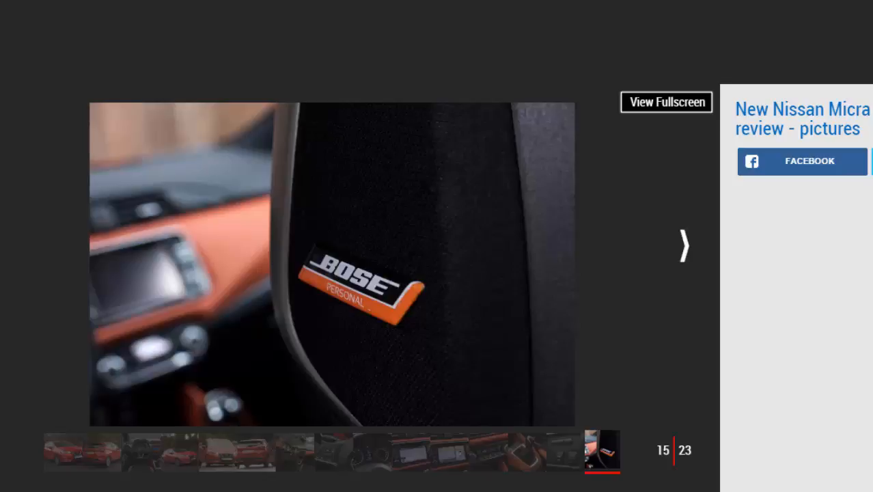
click(683, 244)
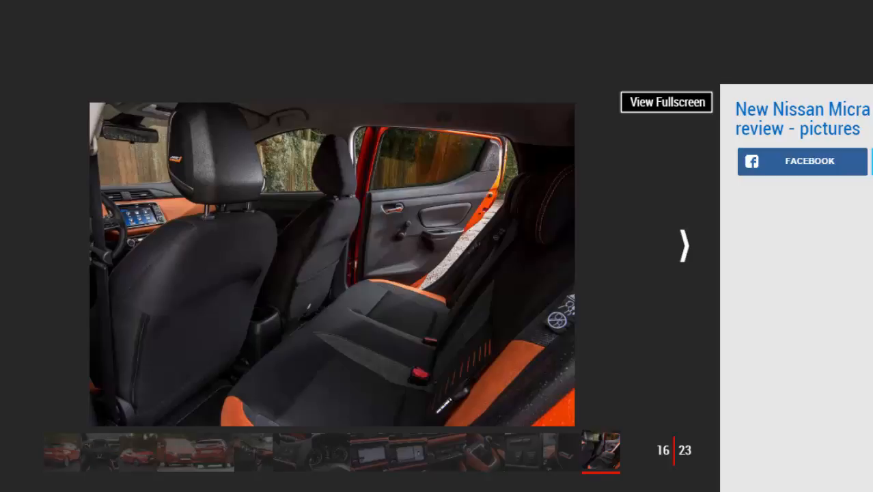
mouse_move(798, 329)
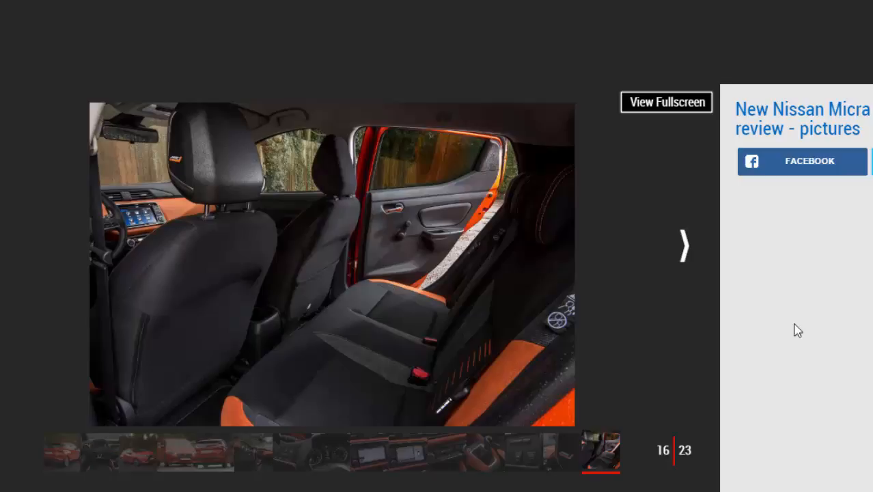
click(683, 245)
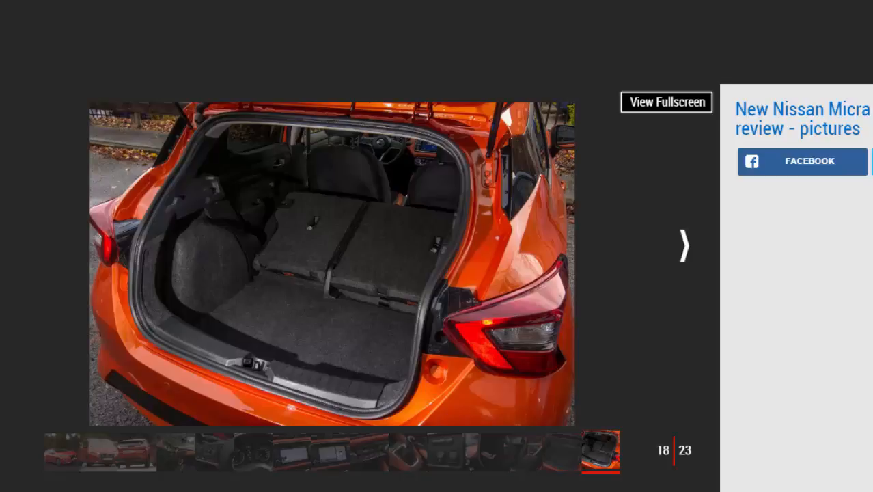
click(683, 246)
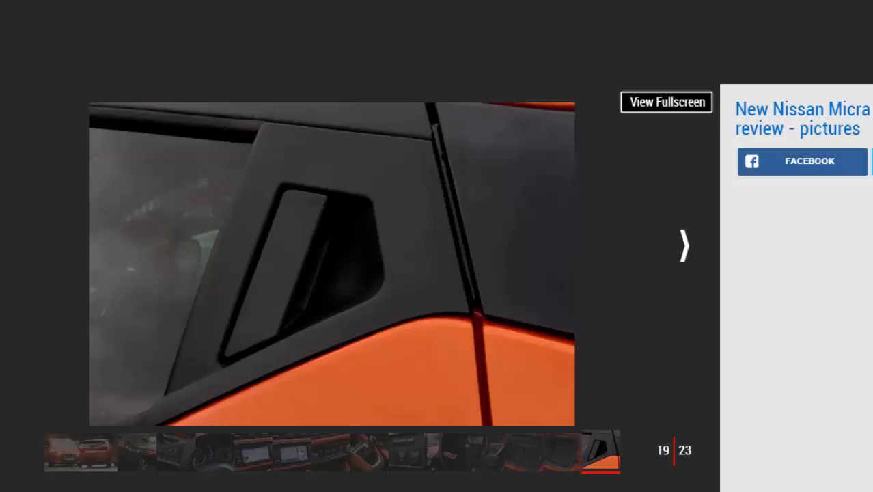
Advance through the headlight, tail light and alloy wheel shots to the final photo 23, the MICRA badge
click(683, 246)
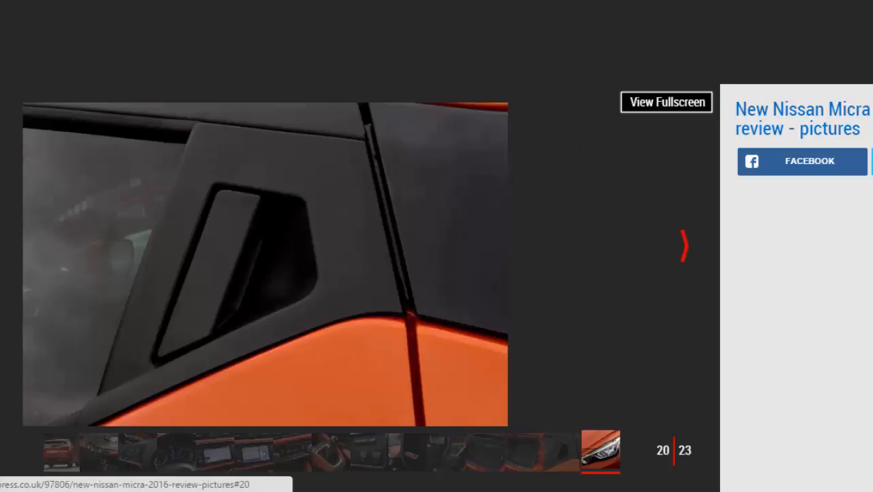
click(683, 245)
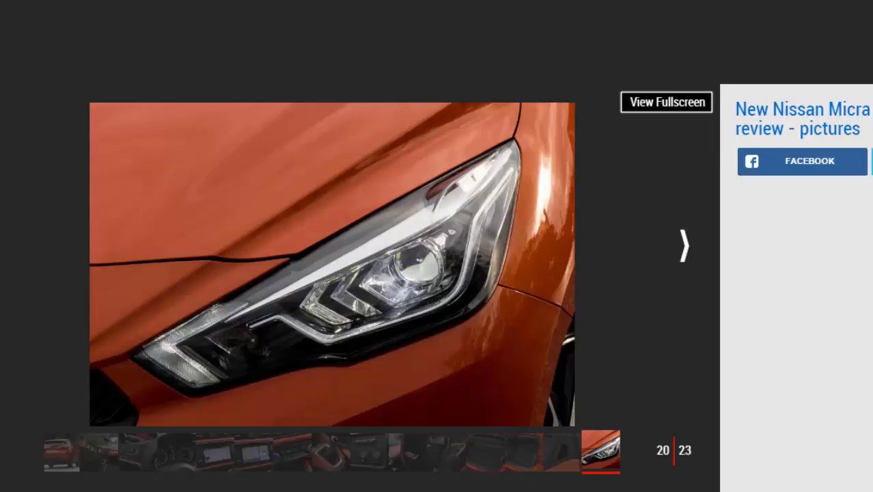
click(683, 245)
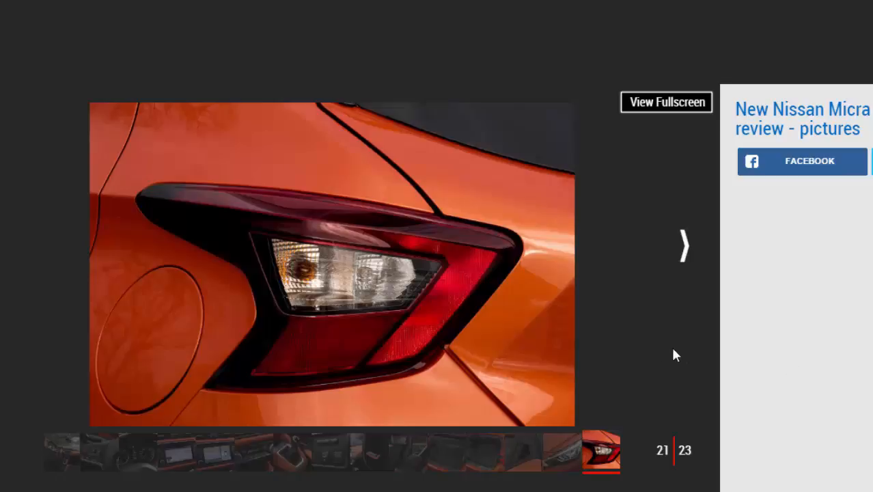
click(683, 245)
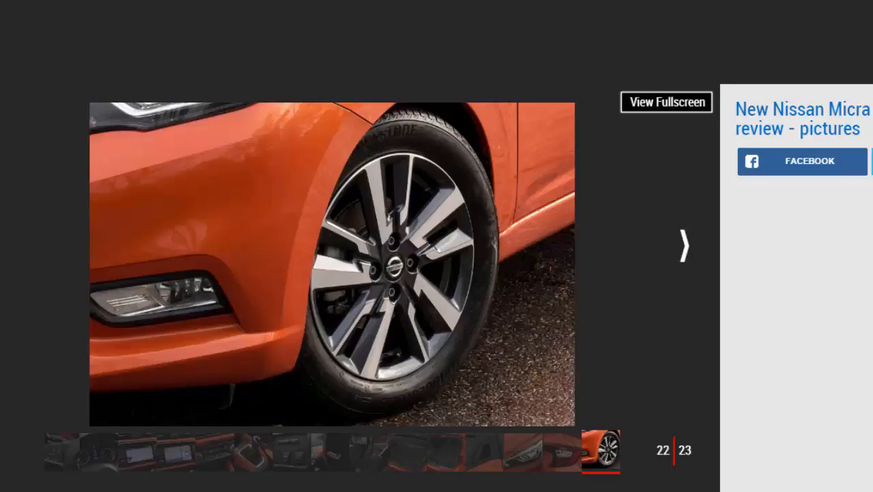
click(683, 244)
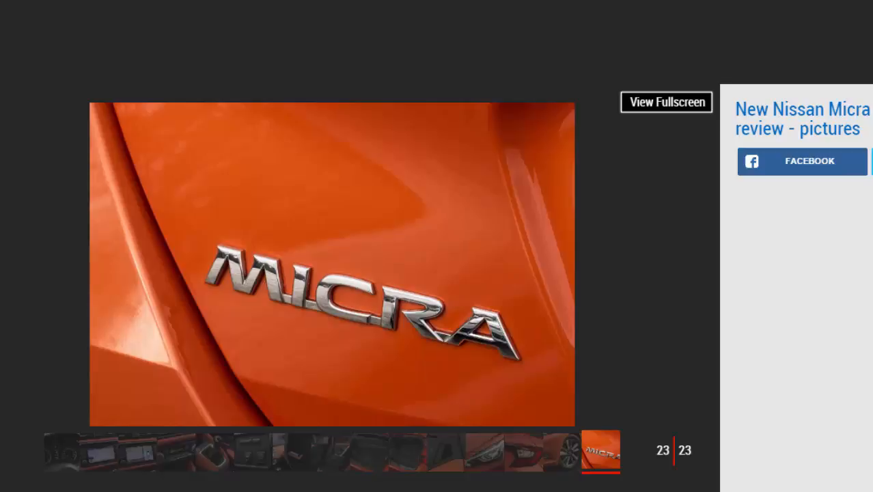
scroll(down, 3)
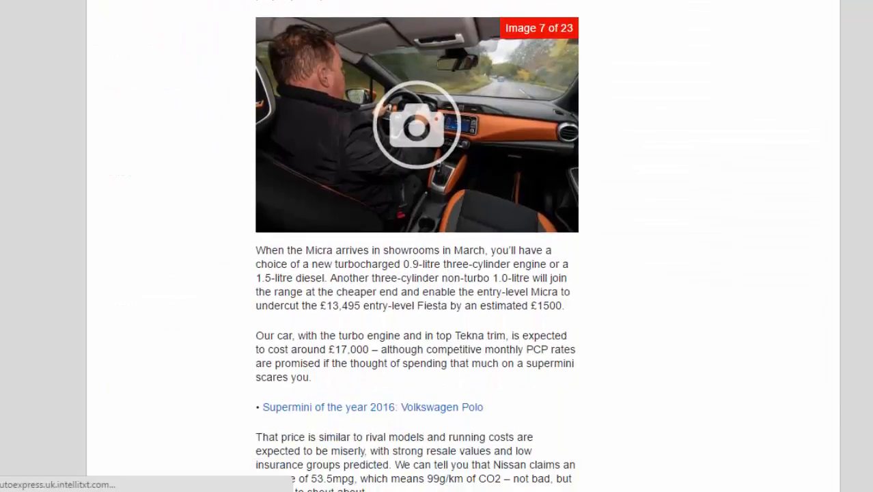
Scroll the review article down until the Key specs table and related keywords are in view
scroll(down, 3)
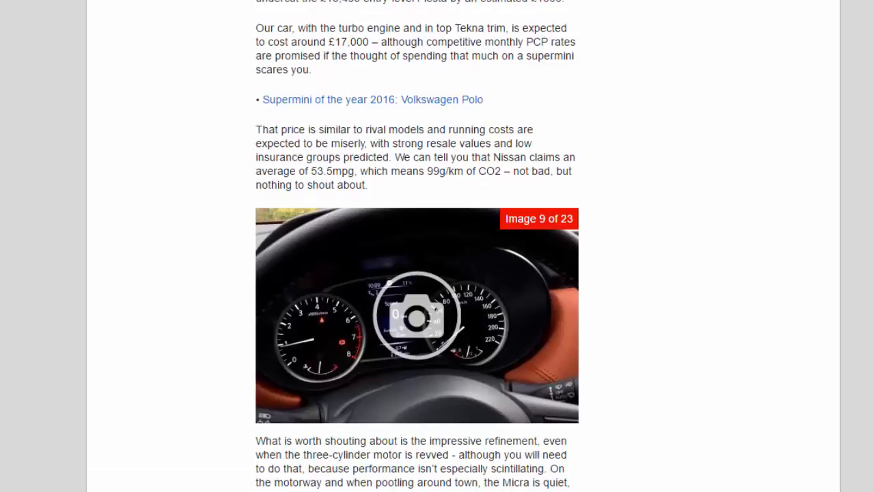
scroll(down, 3)
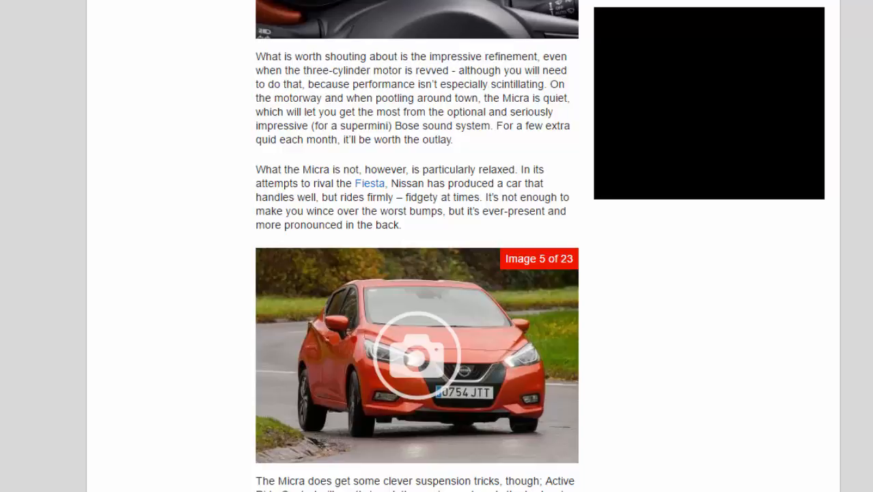
scroll(down, 3)
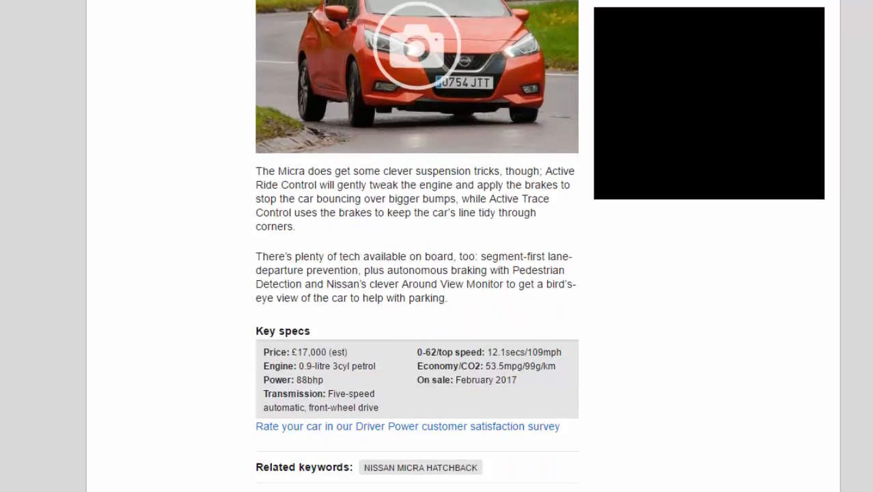
scroll(down, 3)
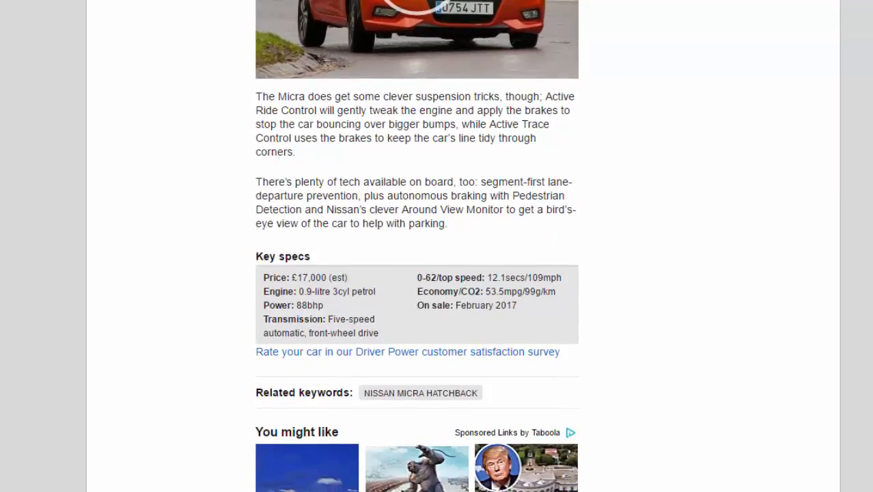